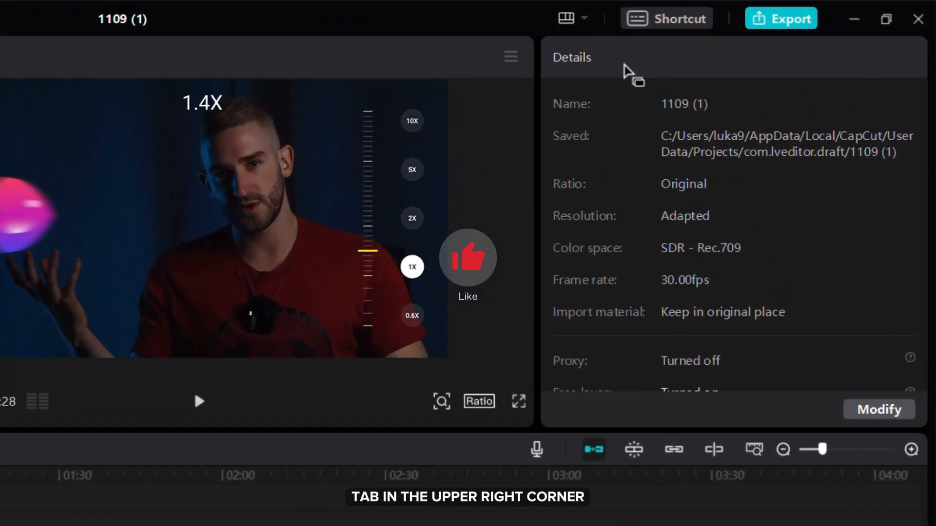
Review the keyboard shortcut settings across the Timeline, Player and Basic groups.
{"action": "left_click", "coordinate": [667, 18]}
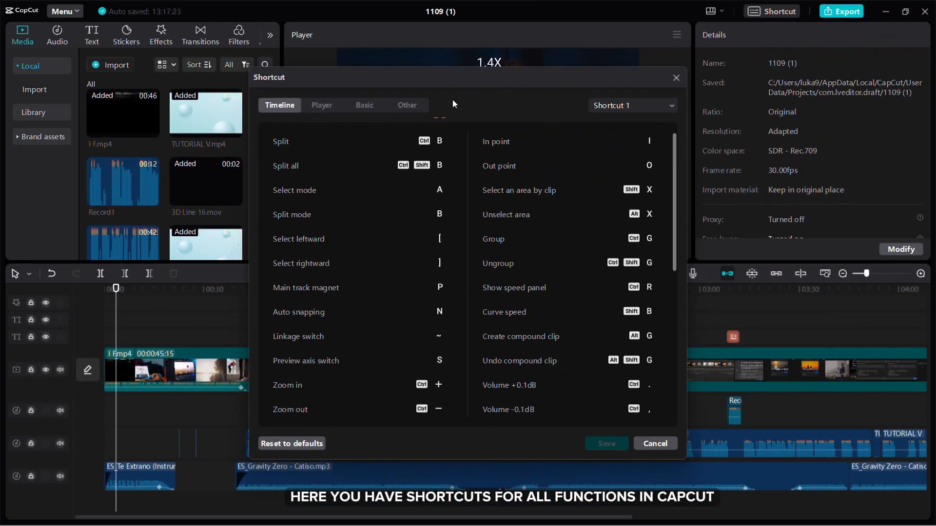
{"action": "left_click", "coordinate": [321, 105]}
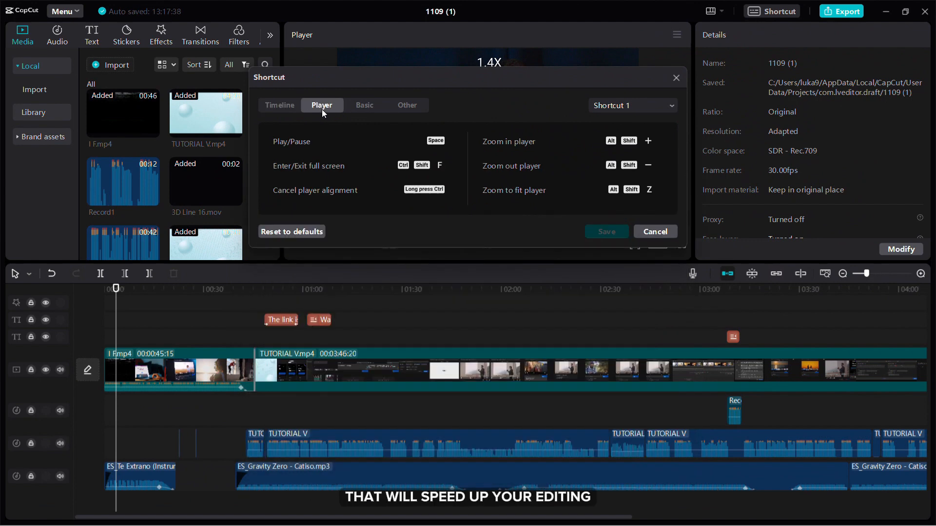
{"action": "left_click", "coordinate": [364, 105]}
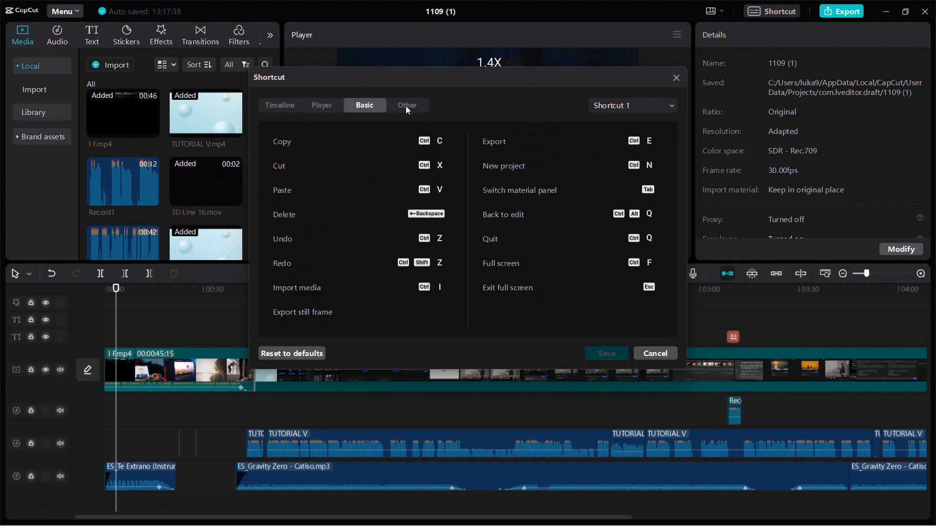
{"action": "left_click", "coordinate": [279, 105]}
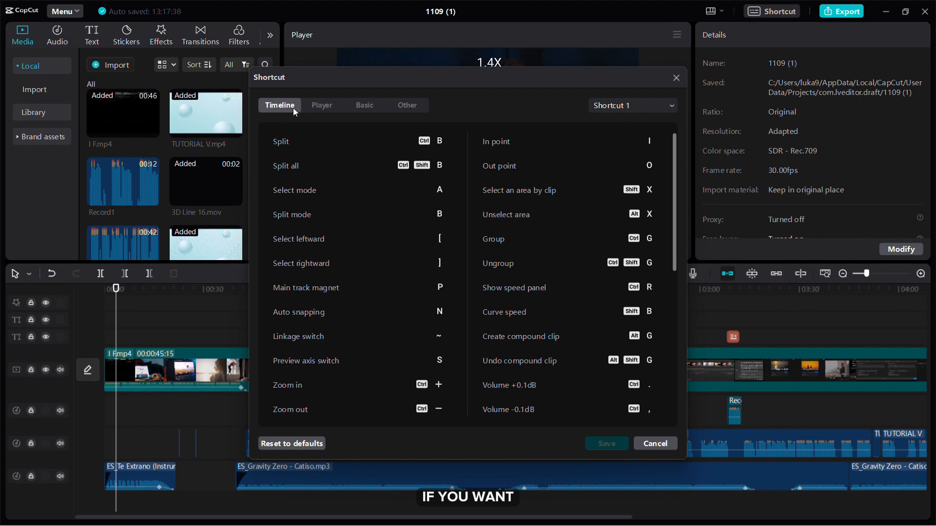
Switch to the Shortcut 2 preset, reassign Split to M and save the customized shortcuts.
{"action": "left_click", "coordinate": [632, 106]}
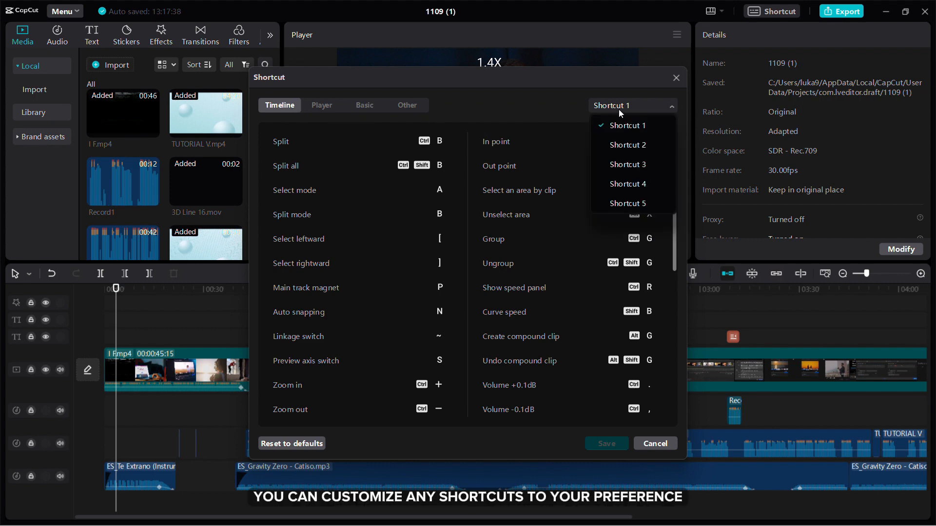
{"action": "left_click", "coordinate": [627, 145]}
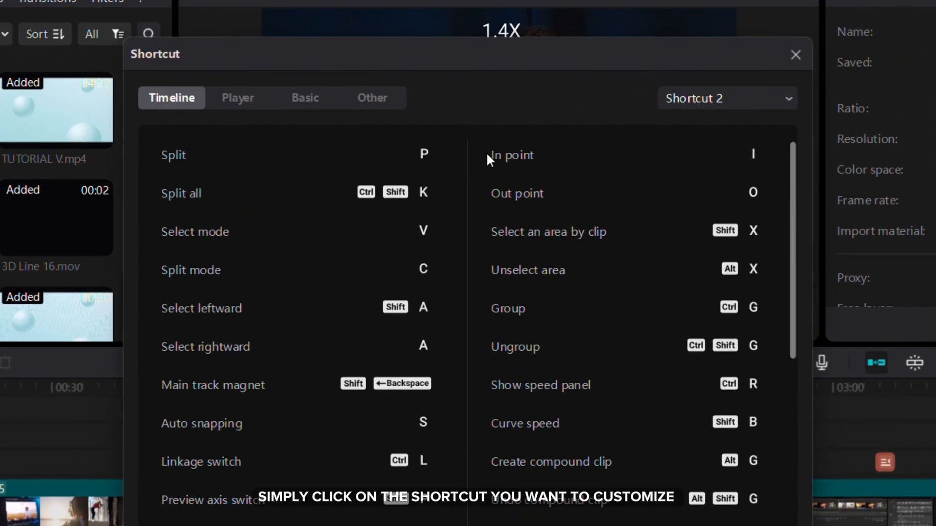
{"action": "left_click", "coordinate": [423, 155]}
{"action": "type", "text": "M"}
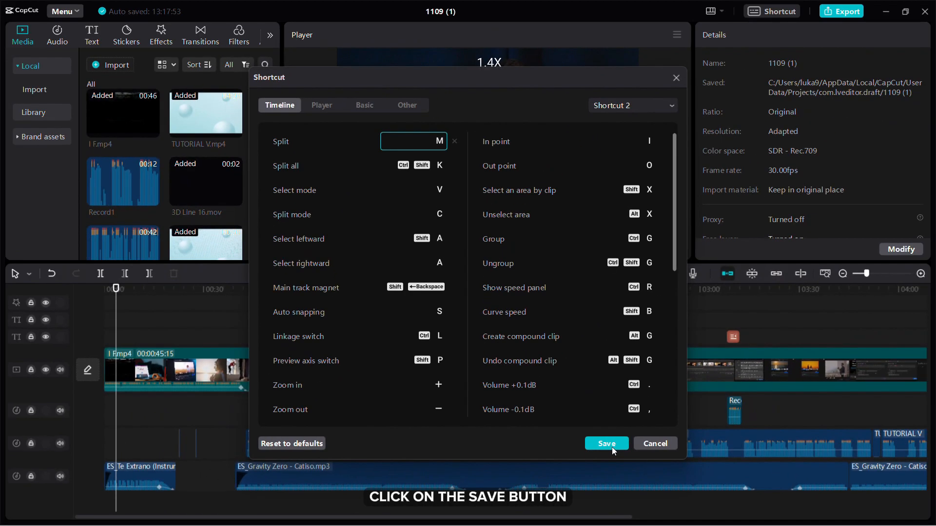
{"action": "left_click", "coordinate": [606, 444]}
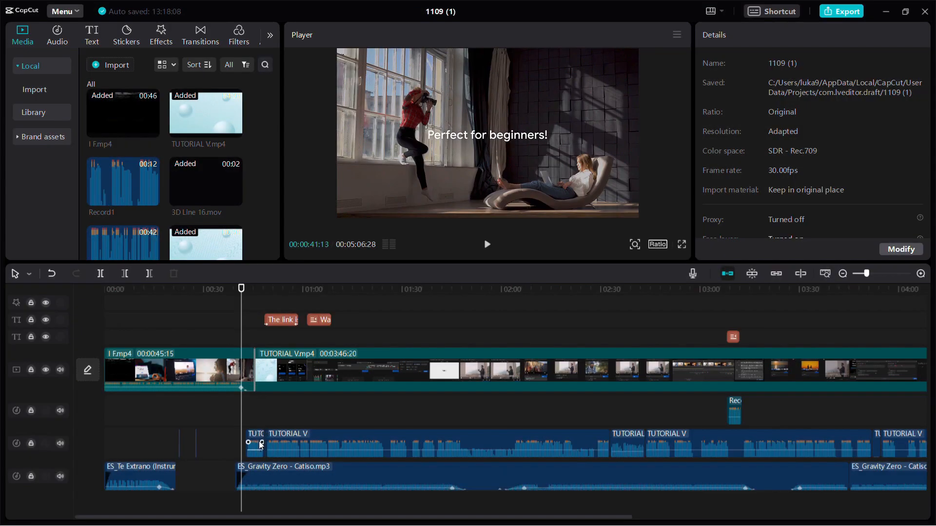
Remove the short voice snippet near 0:41 and the first text clip, then start a new project with Ctrl+N.
{"action": "left_click", "coordinate": [254, 447]}
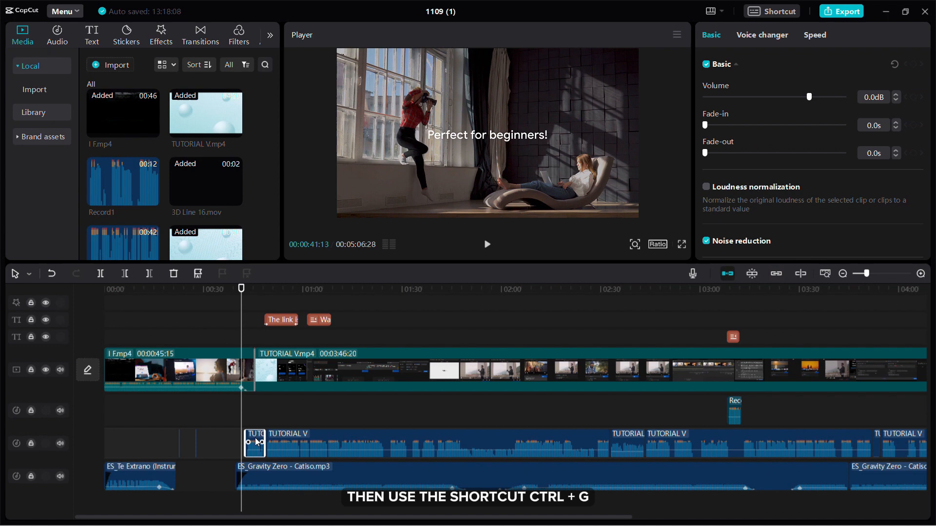
{"action": "left_click", "coordinate": [281, 319]}
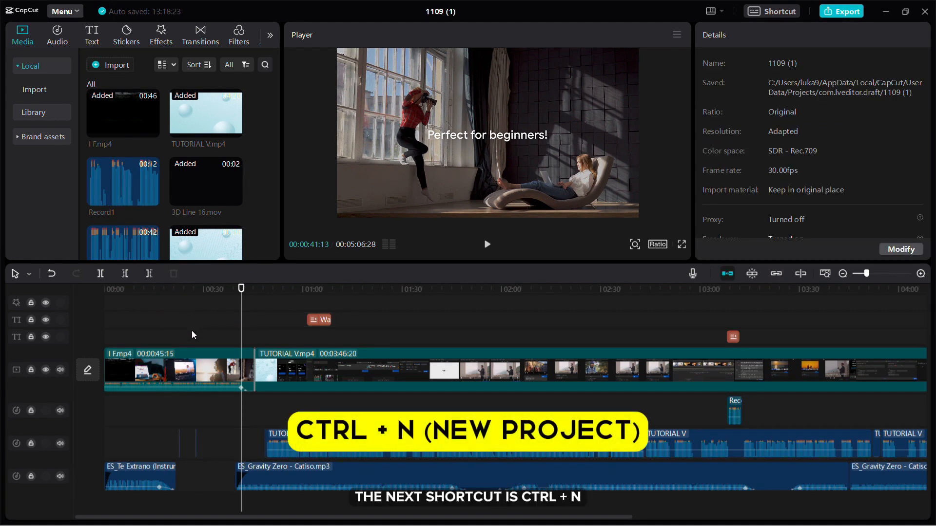
{"action": "key", "text": "Ctrl+N"}
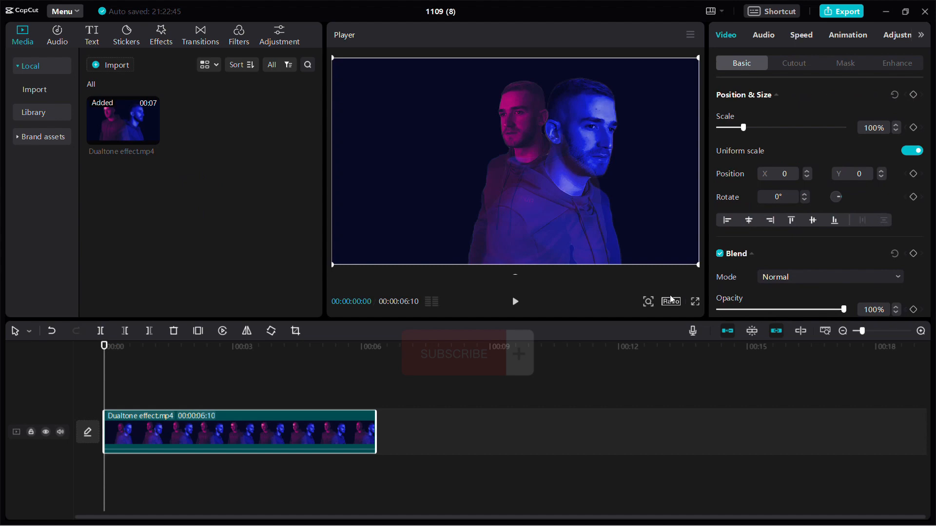
Set the Dualtone project's canvas to the 2.35:1 ultra-wide ratio.
{"action": "left_click", "coordinate": [670, 301]}
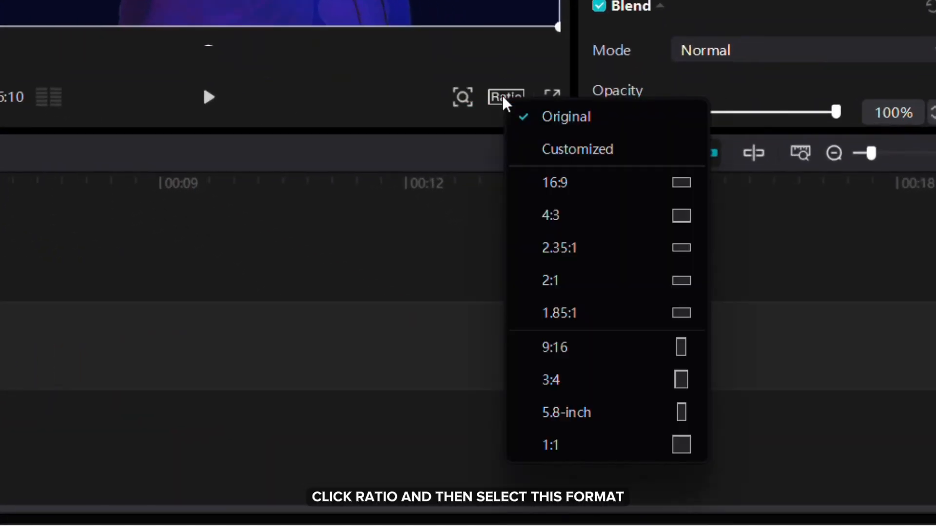
{"action": "mouse_move", "coordinate": [549, 240]}
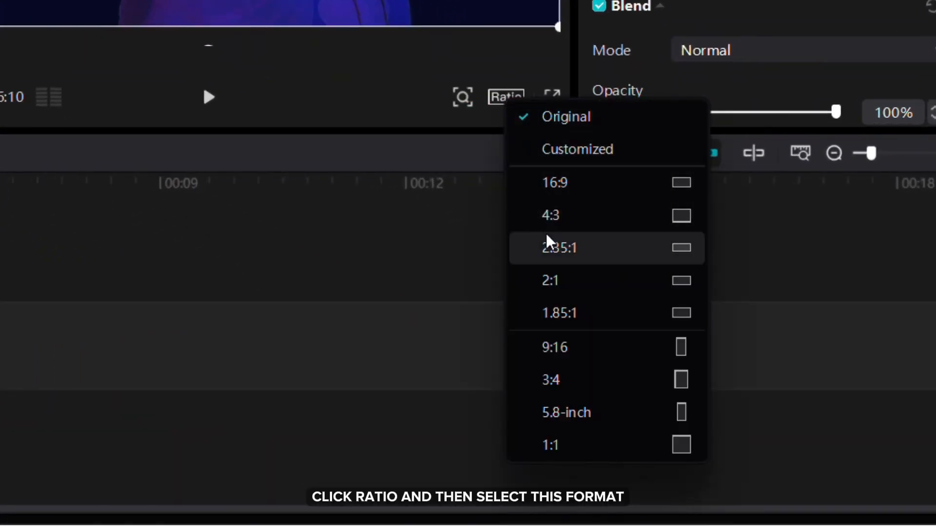
{"action": "left_click", "coordinate": [559, 248]}
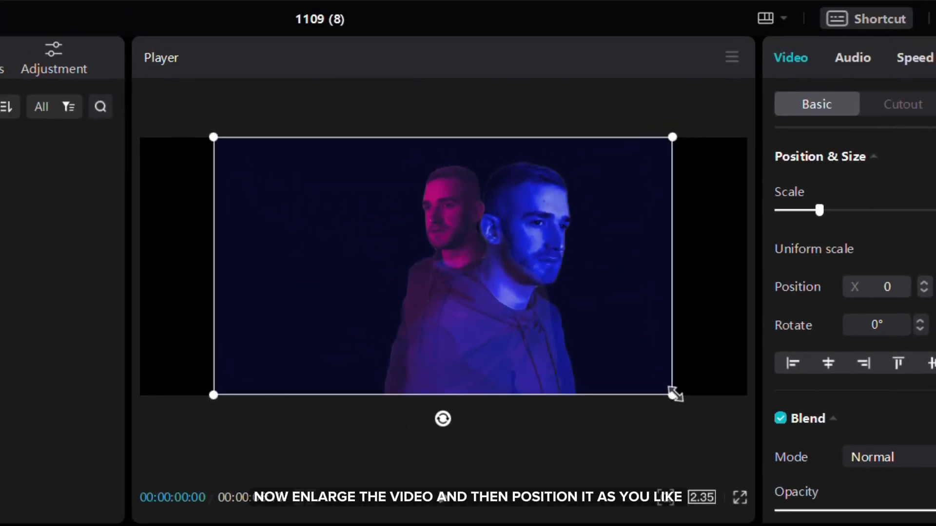
Enlarge the clip to 133% at Y -150 to fill the 2.35:1 frame and preview playback.
{"action": "left_click_drag", "start_coordinate": [673, 395], "coordinate": [714, 420]}
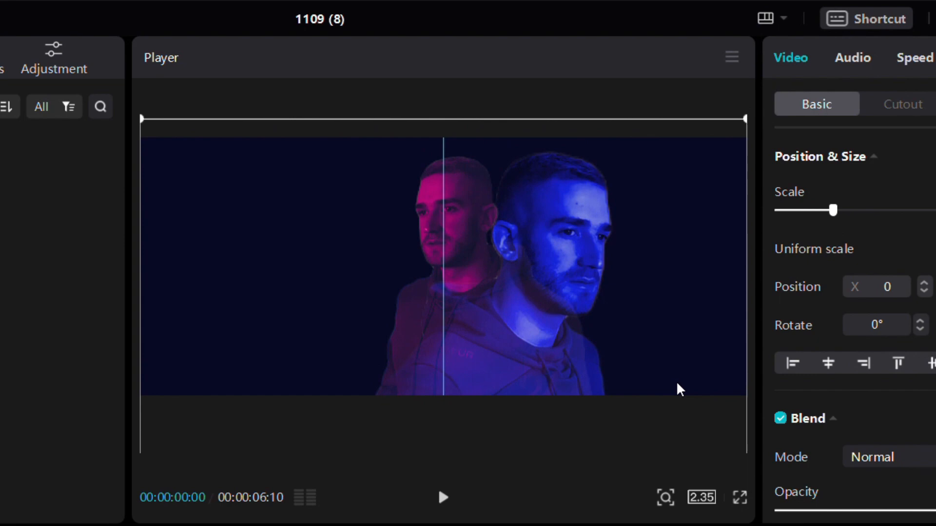
{"action": "left_click", "coordinate": [444, 510]}
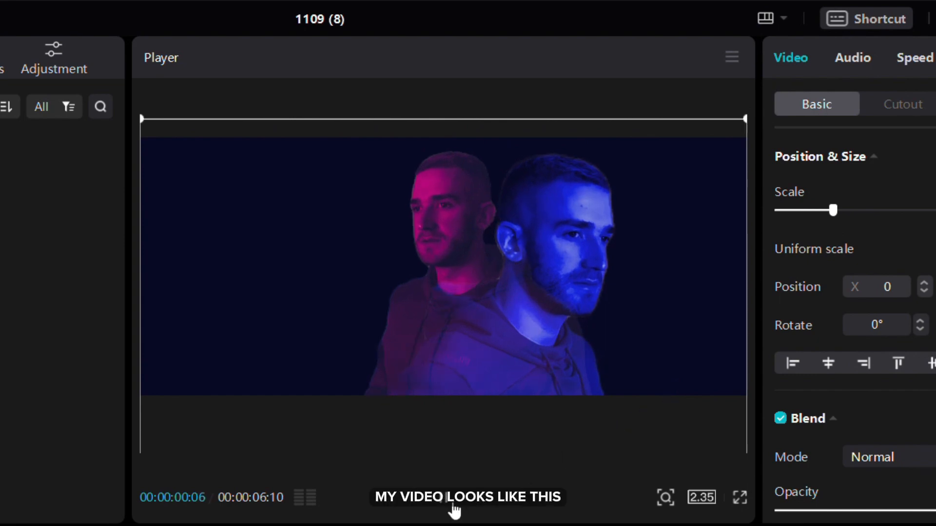
{"action": "left_click", "coordinate": [445, 510]}
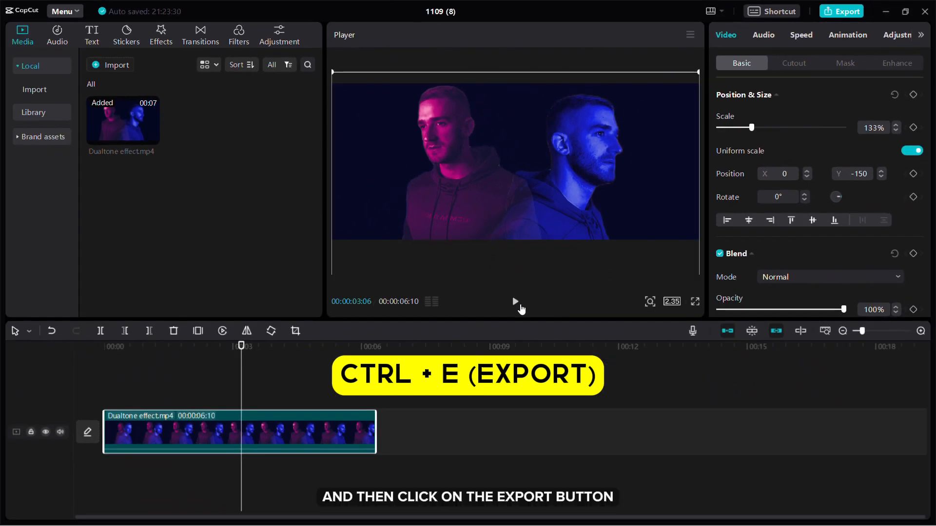
{"action": "left_click", "coordinate": [841, 11]}
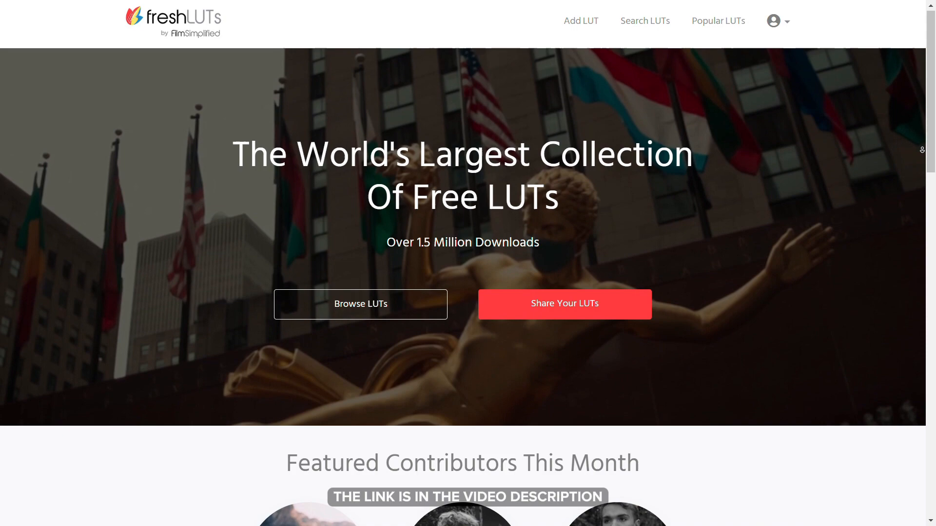
Browse the FreshLUTs gallery and go to a free LUT's download page.
{"action": "scroll", "scroll_direction": "down", "scroll_amount": 3}
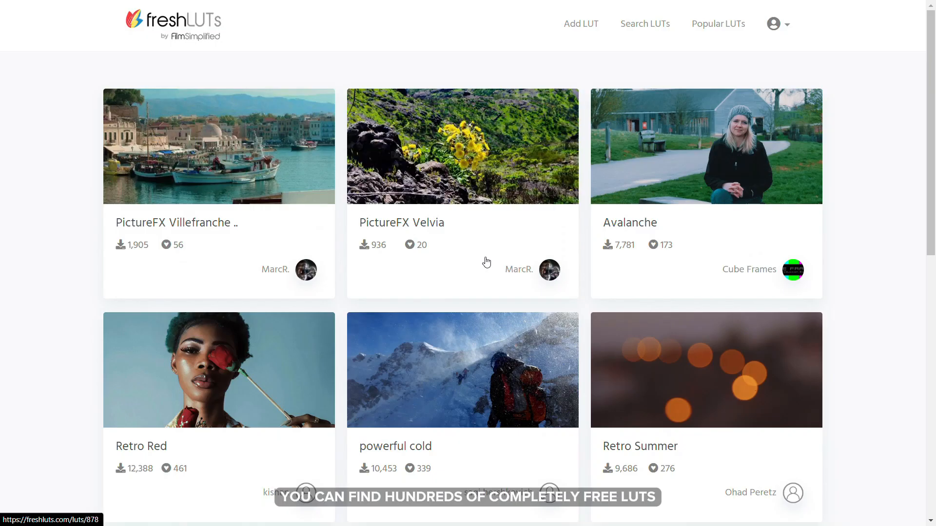
{"action": "left_click", "coordinate": [219, 369]}
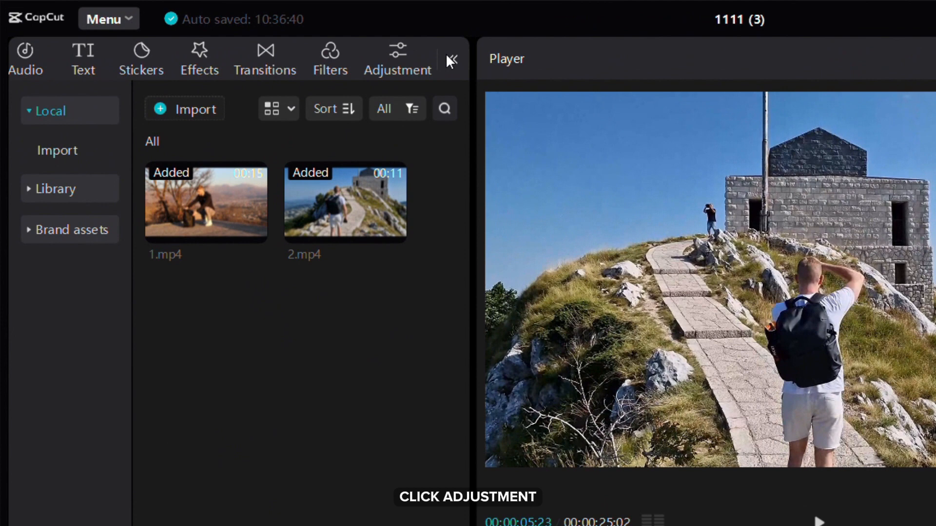
Show the imported .cube LUTs in the Adjustment library and bring up the clip's adjustment settings.
{"action": "left_click", "coordinate": [397, 59]}
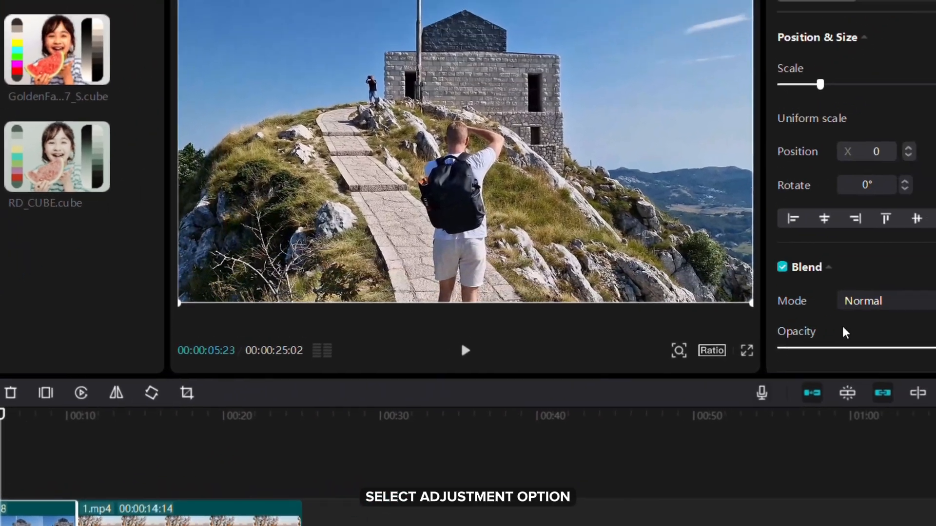
{"action": "left_click", "coordinate": [870, 52]}
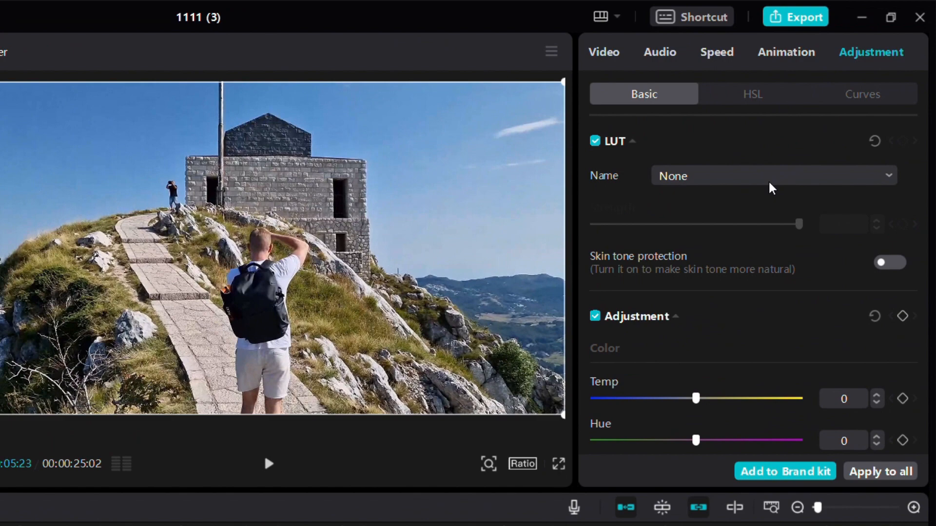
Apply the LUNA_COLOR.cube LUT with skin tone protection on and strength 63.
{"action": "left_click", "coordinate": [774, 176]}
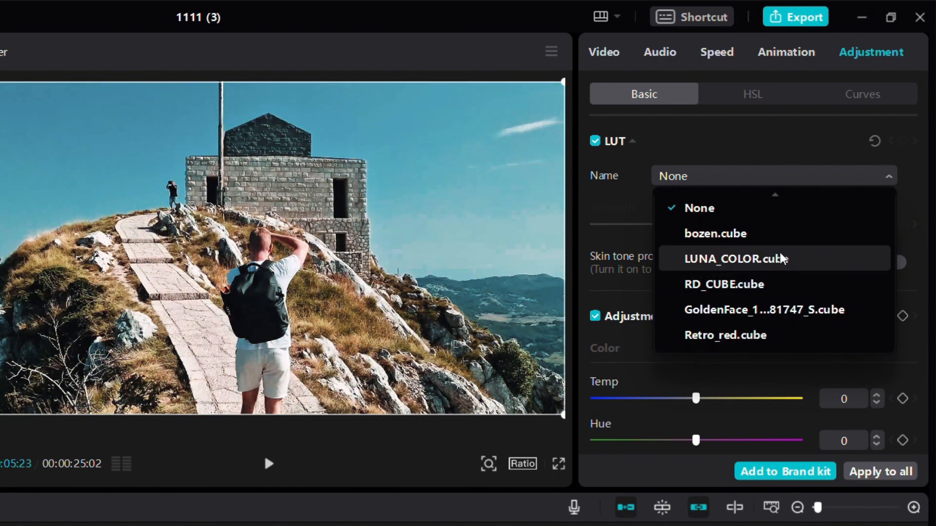
{"action": "left_click", "coordinate": [735, 259]}
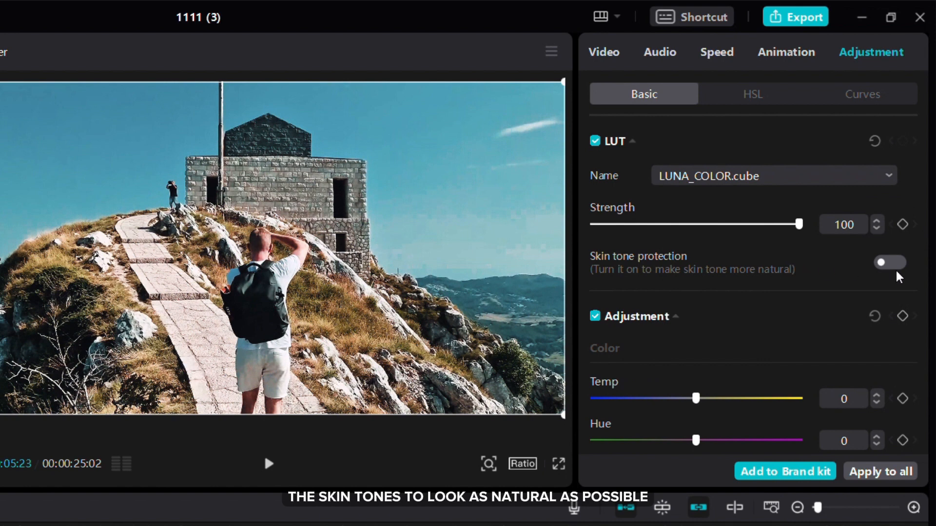
{"action": "left_click", "coordinate": [889, 263]}
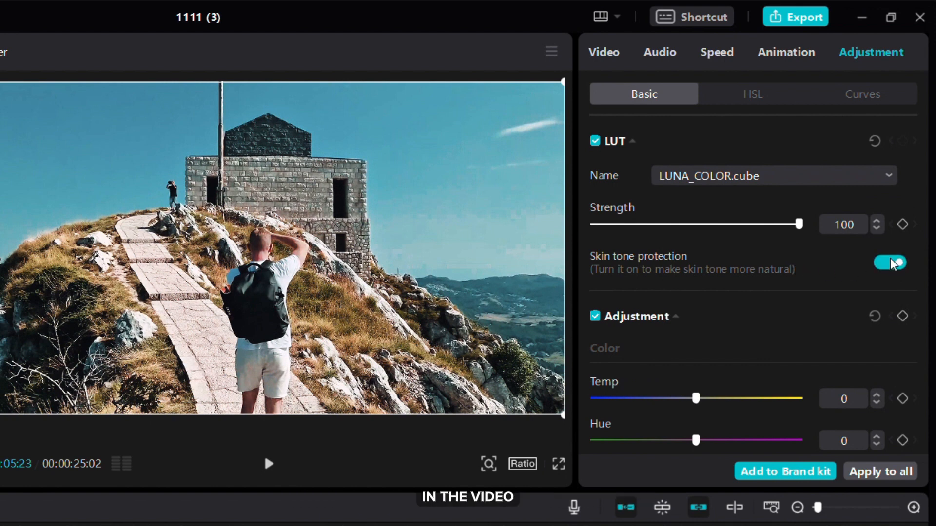
{"action": "left_click_drag", "start_coordinate": [799, 224], "coordinate": [661, 223]}
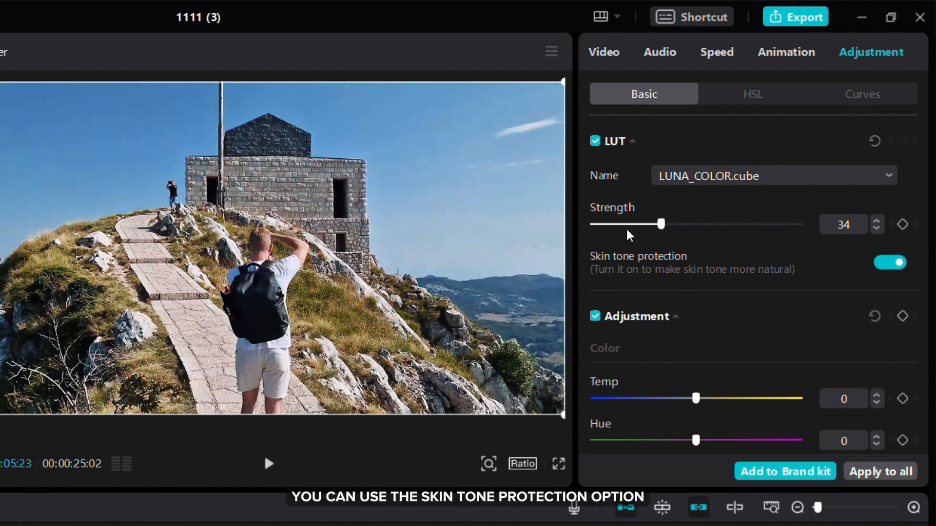
{"action": "left_click_drag", "start_coordinate": [661, 223], "coordinate": [734, 213]}
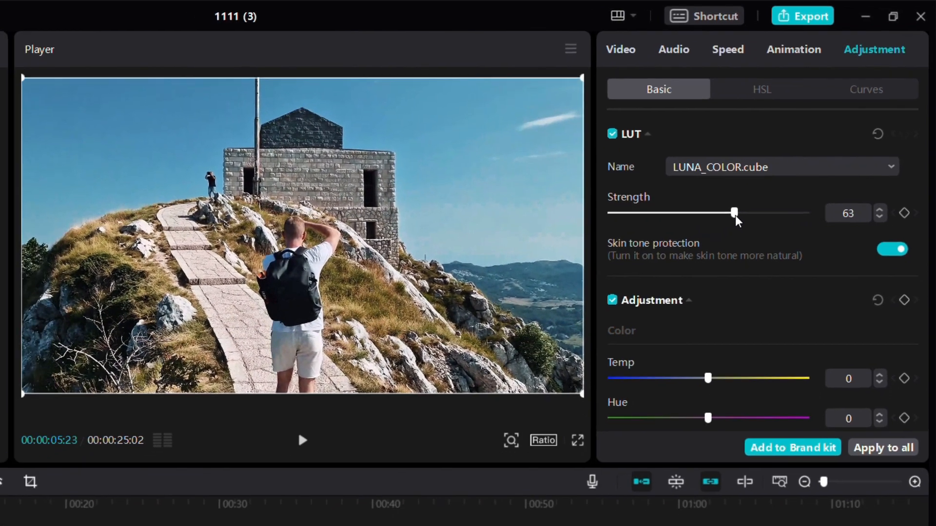